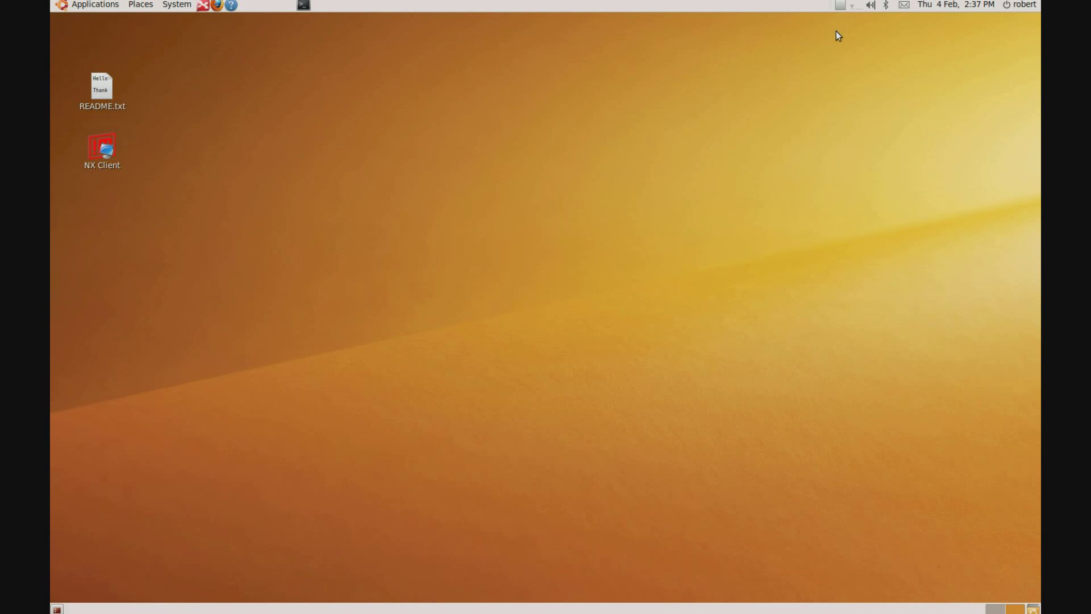
pyautogui.moveTo(855, 19)
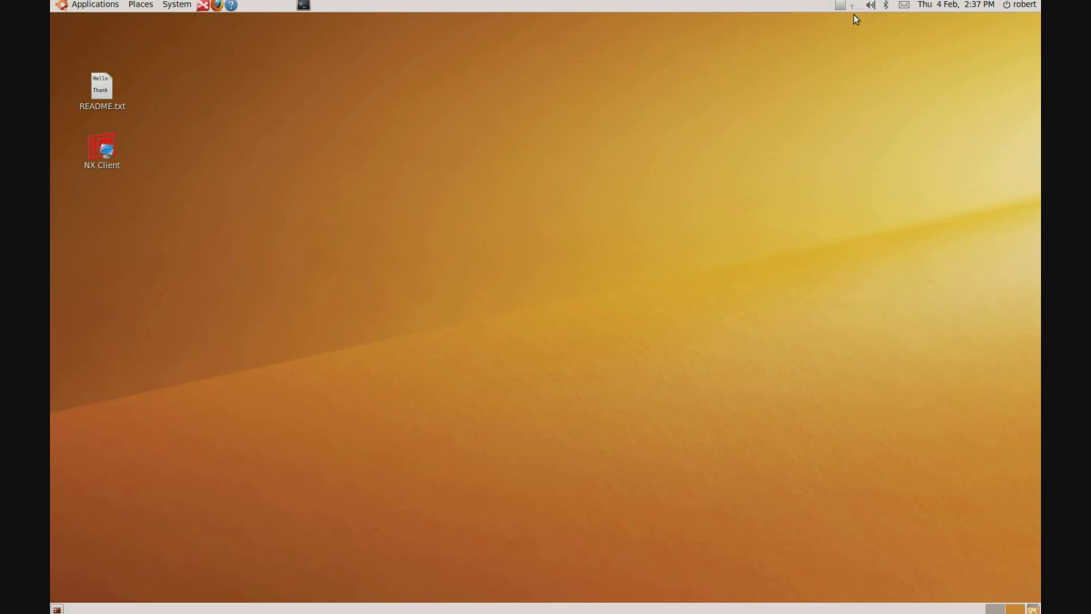
pyautogui.moveTo(850, 6)
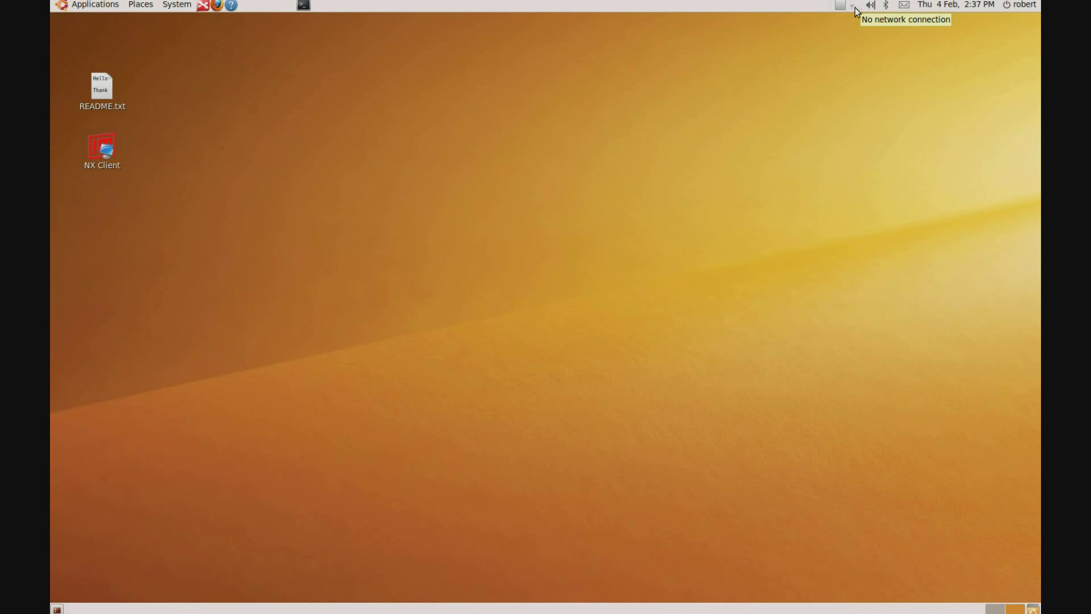
# Pick the 'pyconuk' wireless network from the top-panel network menu.
pyautogui.click(841, 5)
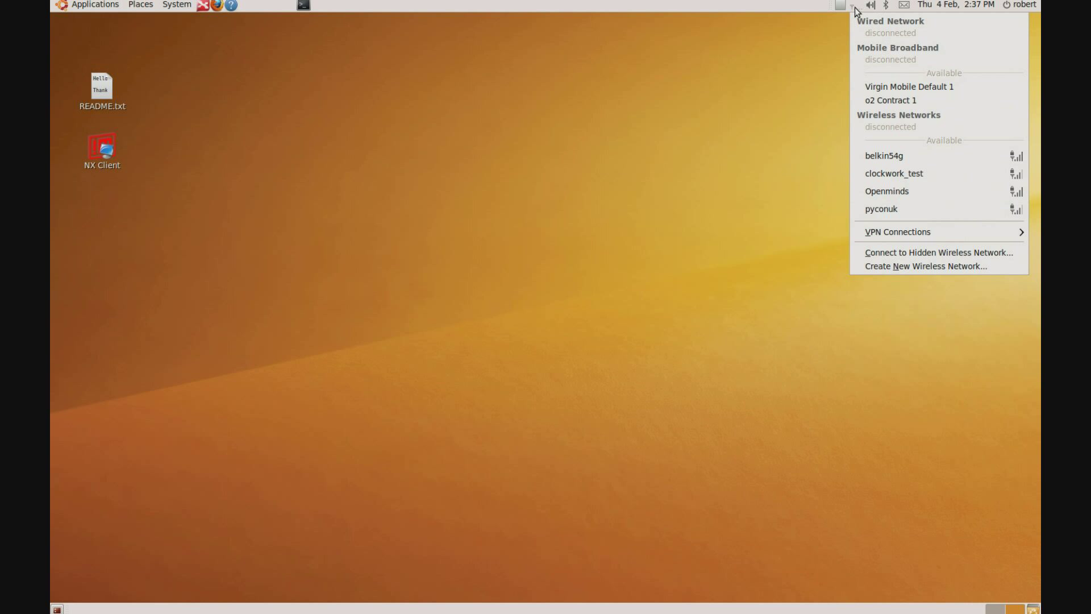
pyautogui.moveTo(897, 209)
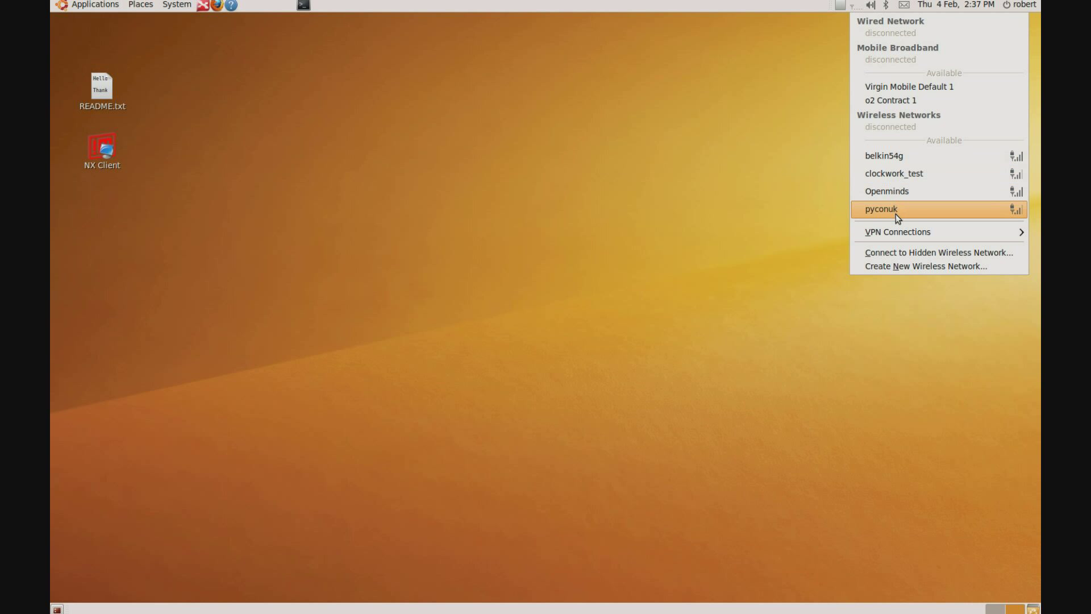
pyautogui.moveTo(903, 216)
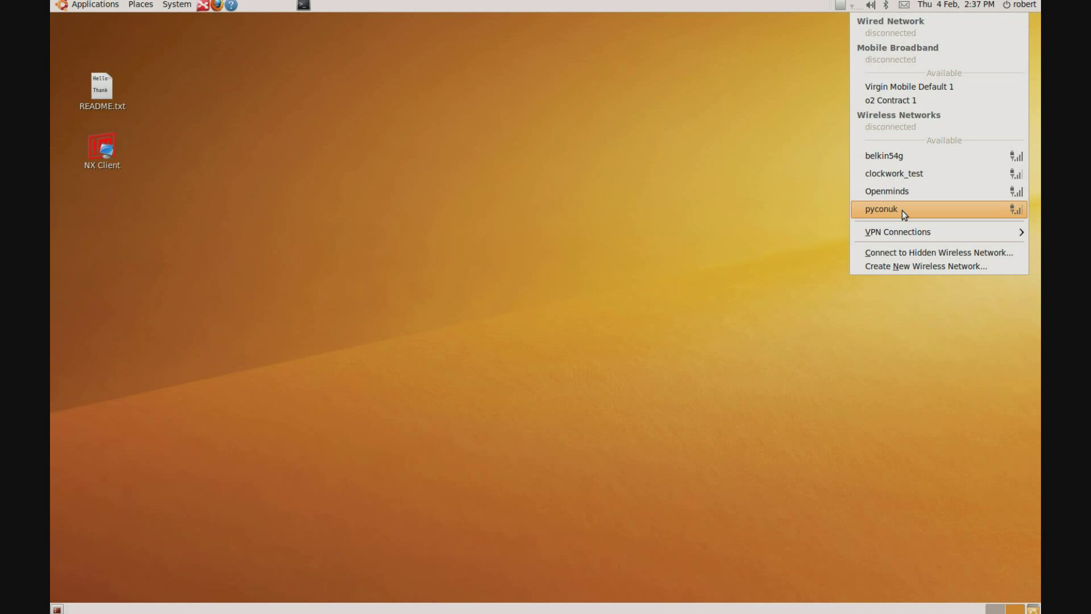
pyautogui.click(880, 209)
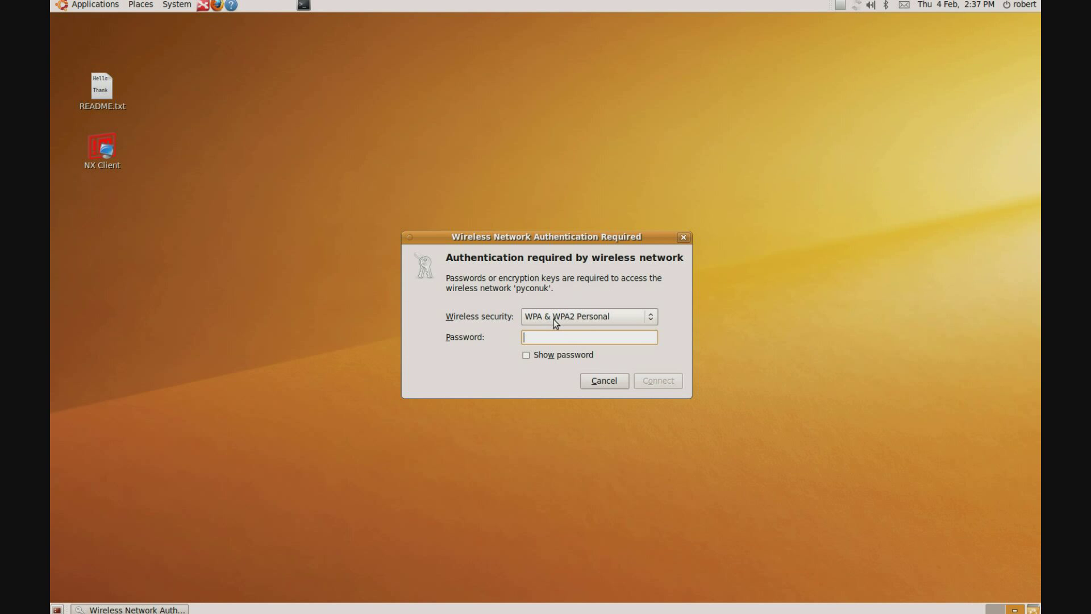
pyautogui.moveTo(562, 320)
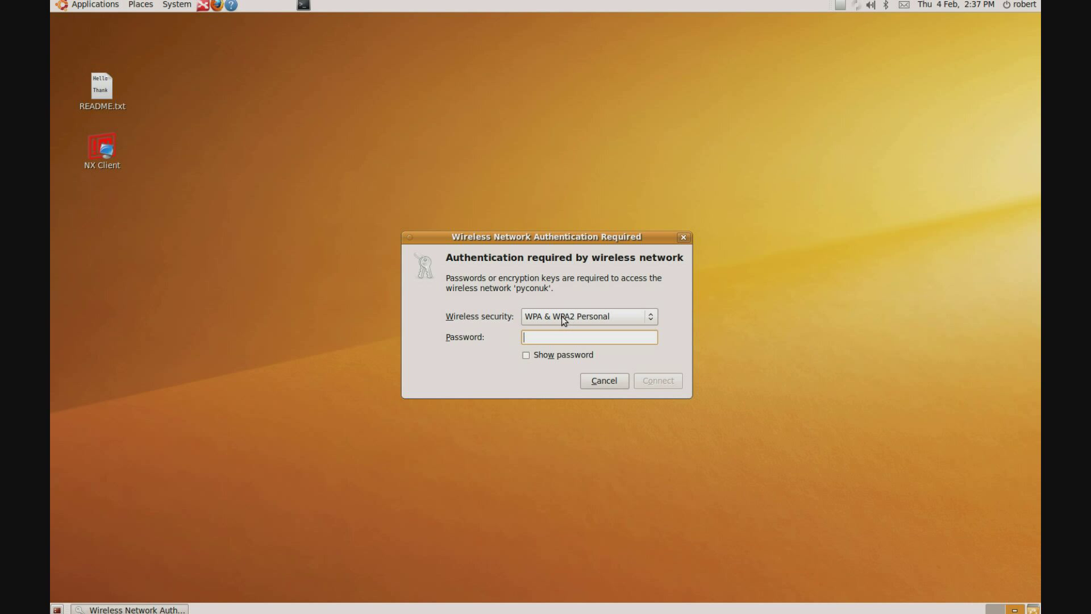
pyautogui.moveTo(589, 337)
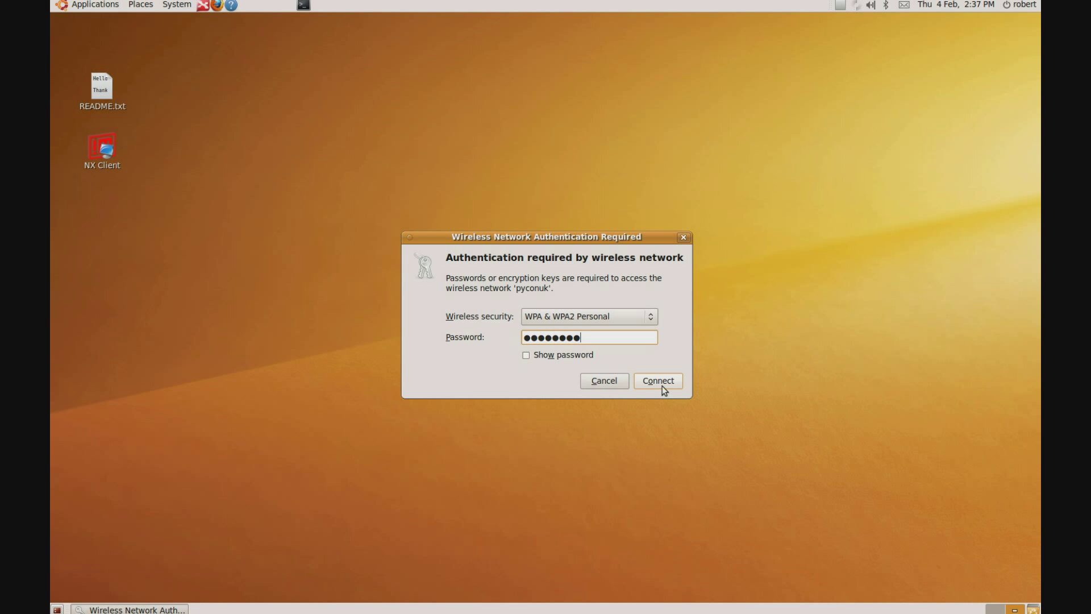
# Submit the WPA password for 'pyconuk' in the authentication dialog.
pyautogui.click(656, 381)
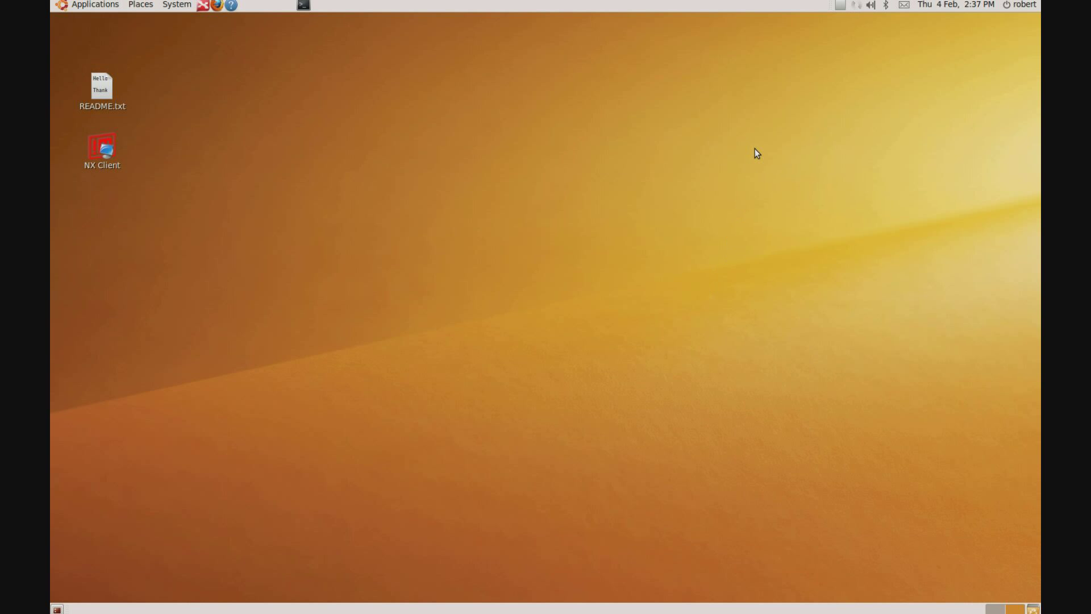
pyautogui.moveTo(857, 13)
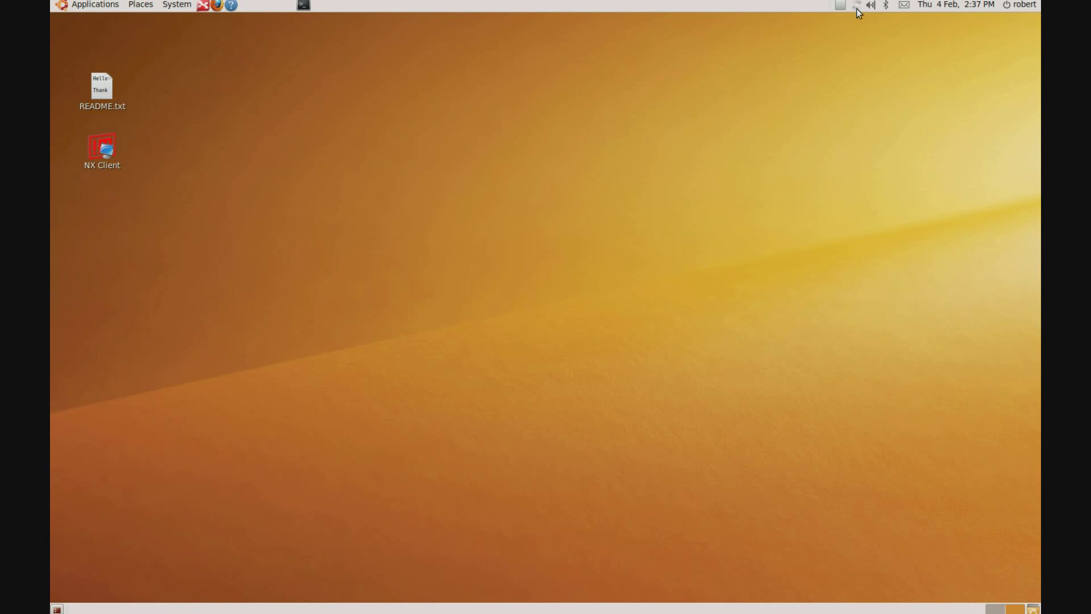
pyautogui.moveTo(855, 6)
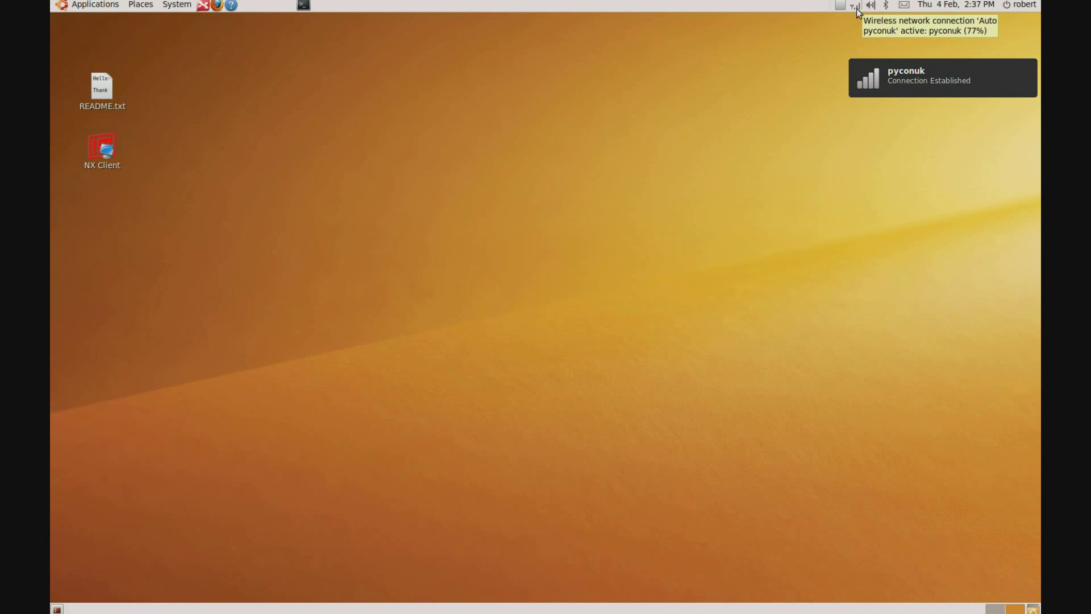
pyautogui.moveTo(536, 52)
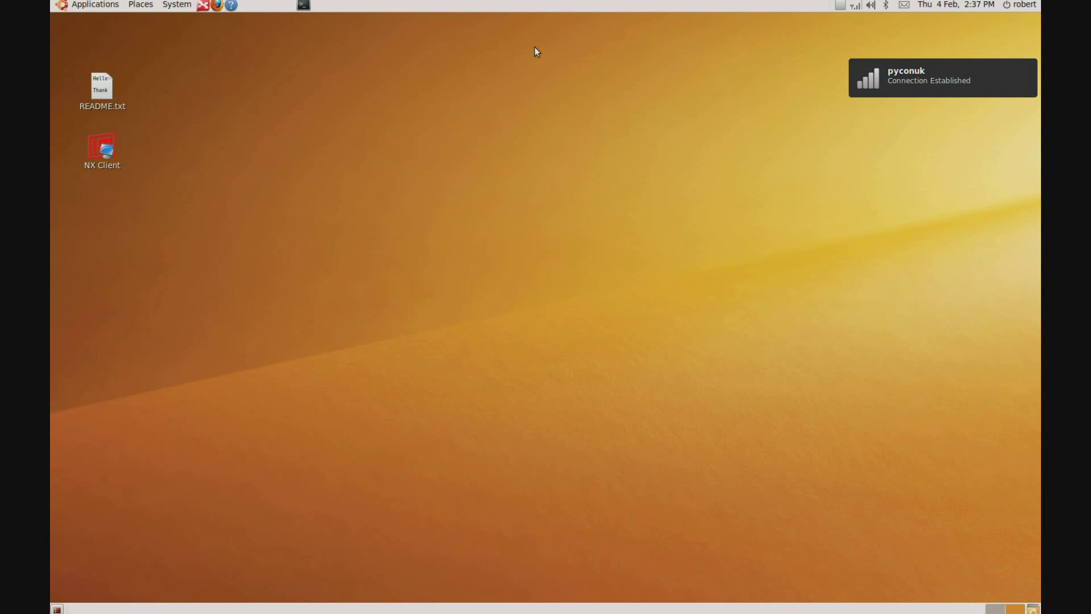
# Launch Firefox from the top-panel launcher once pyconuk is connected.
pyautogui.click(216, 5)
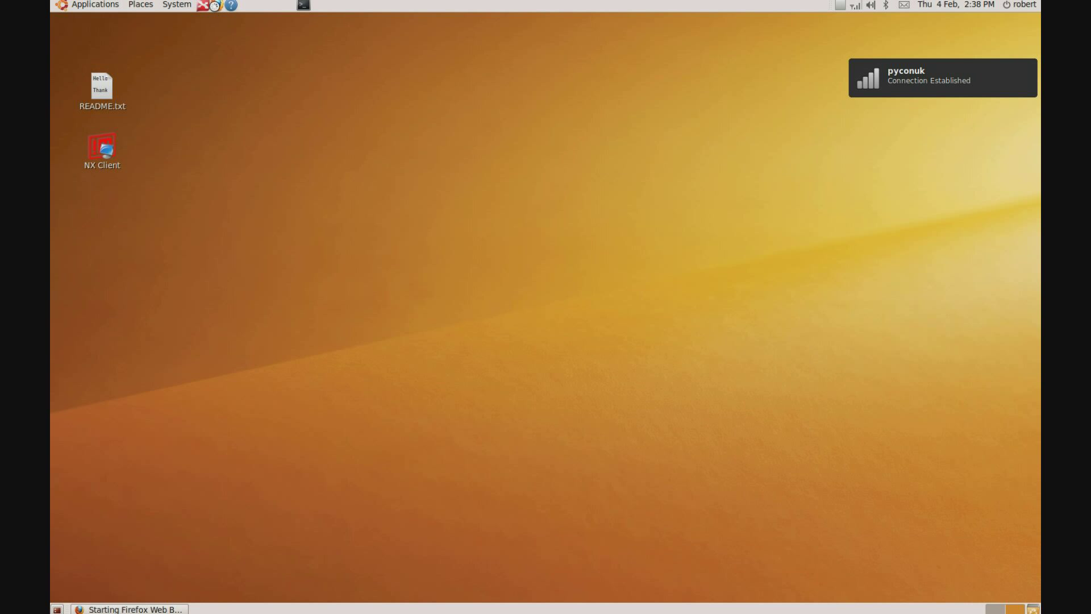